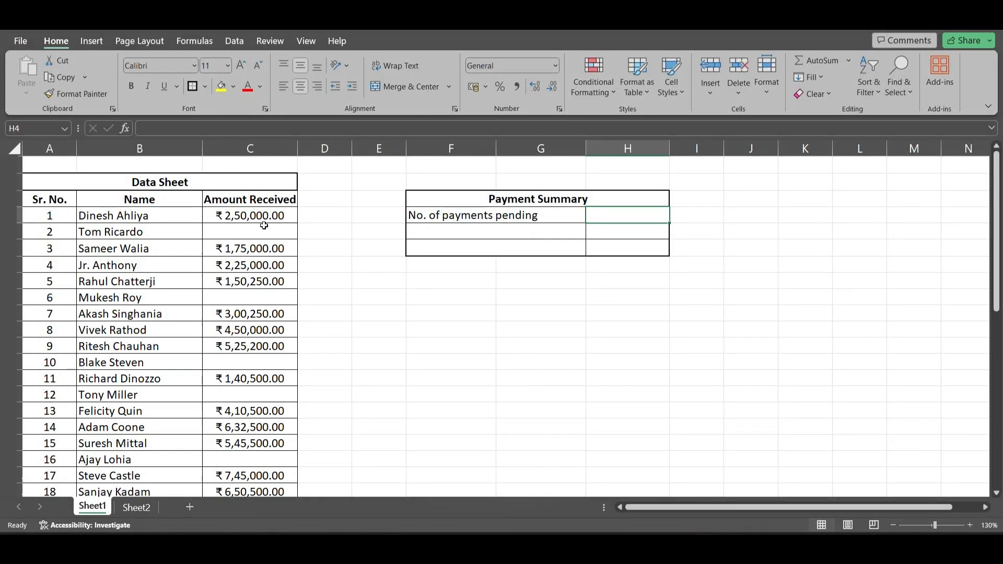
- Enter =COUNTBLANK(C4:C28) in H4 so pending payments shows 6 blank amounts
click(250, 298)
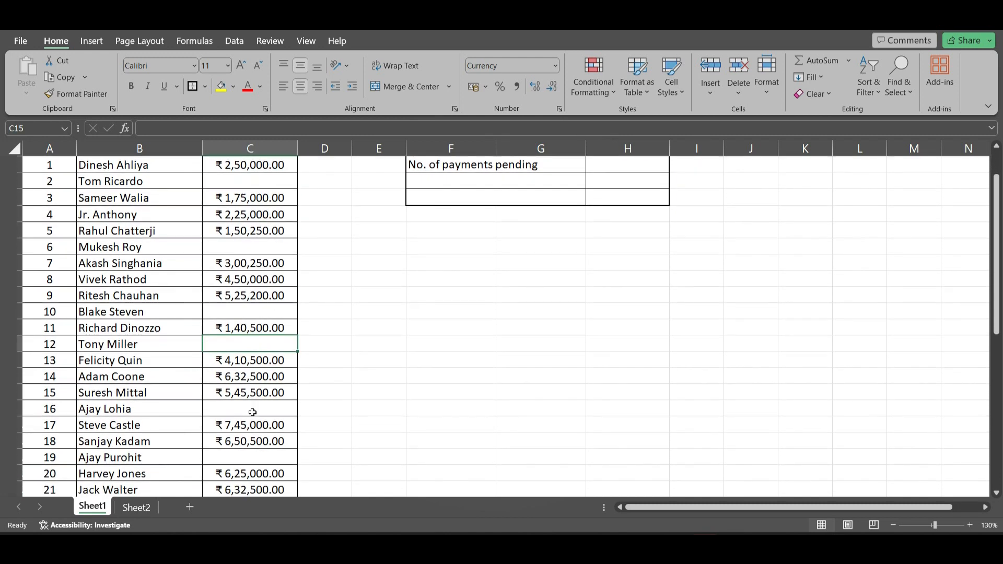
scroll(down, 3)
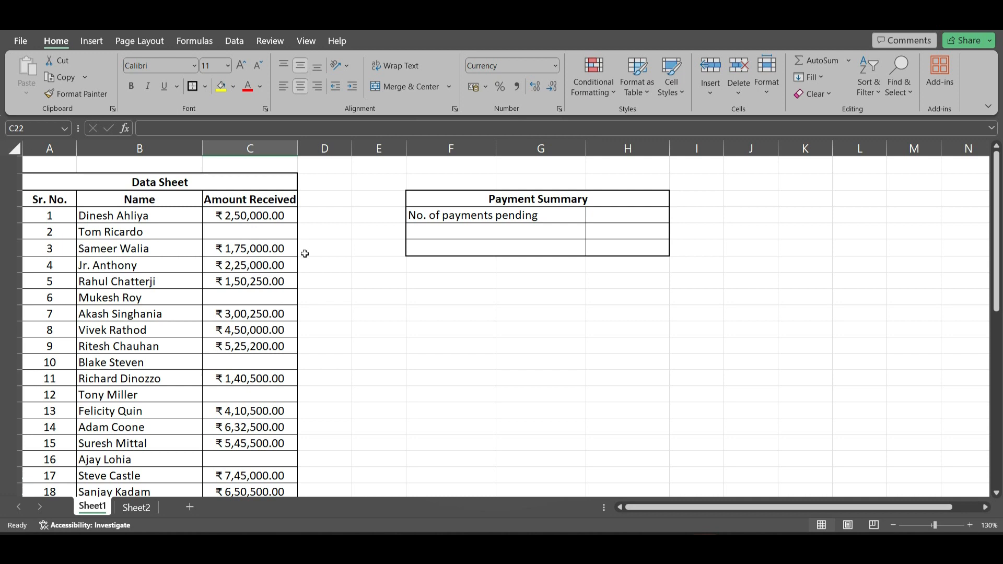
mouse_move(608, 218)
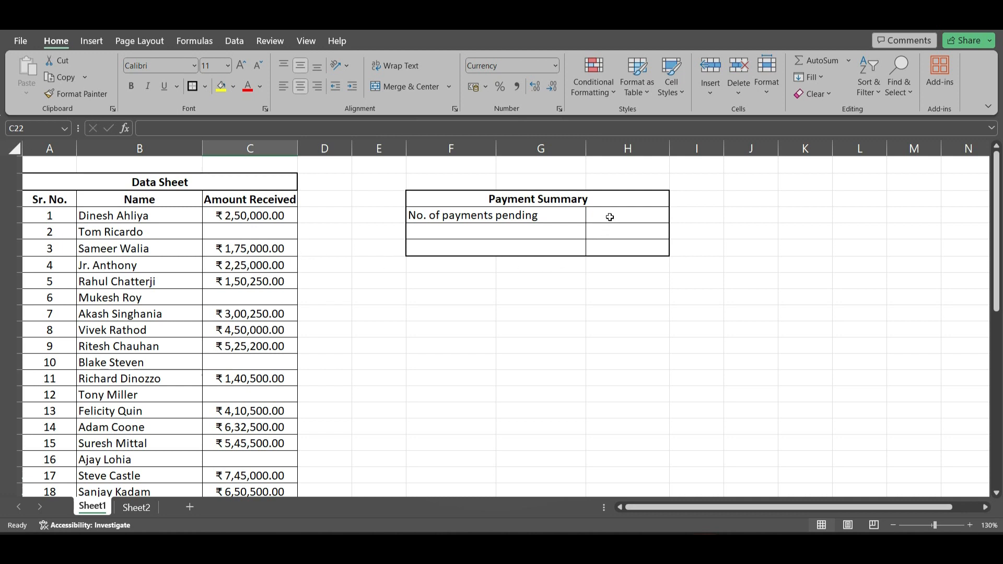
text(=)
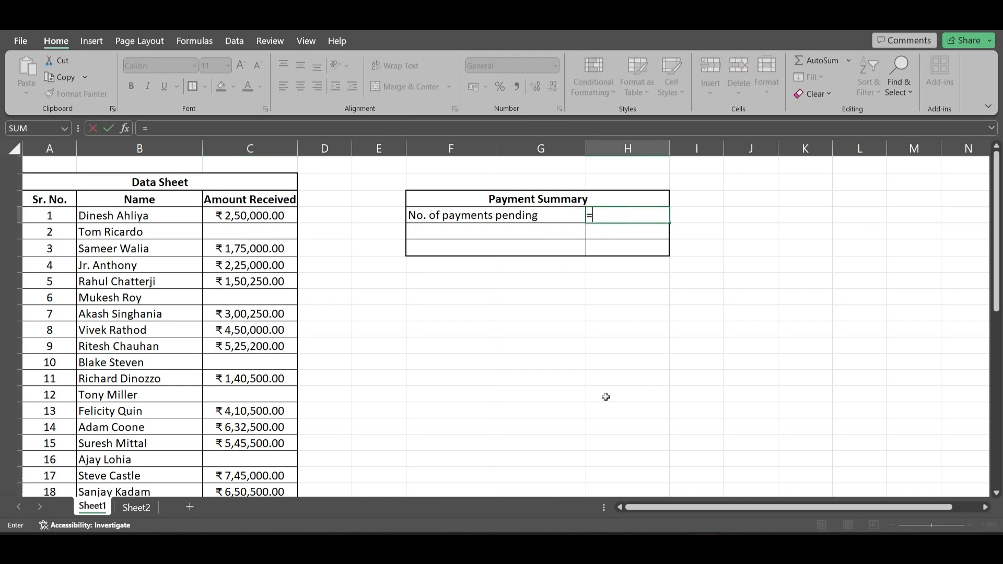
text(countb)
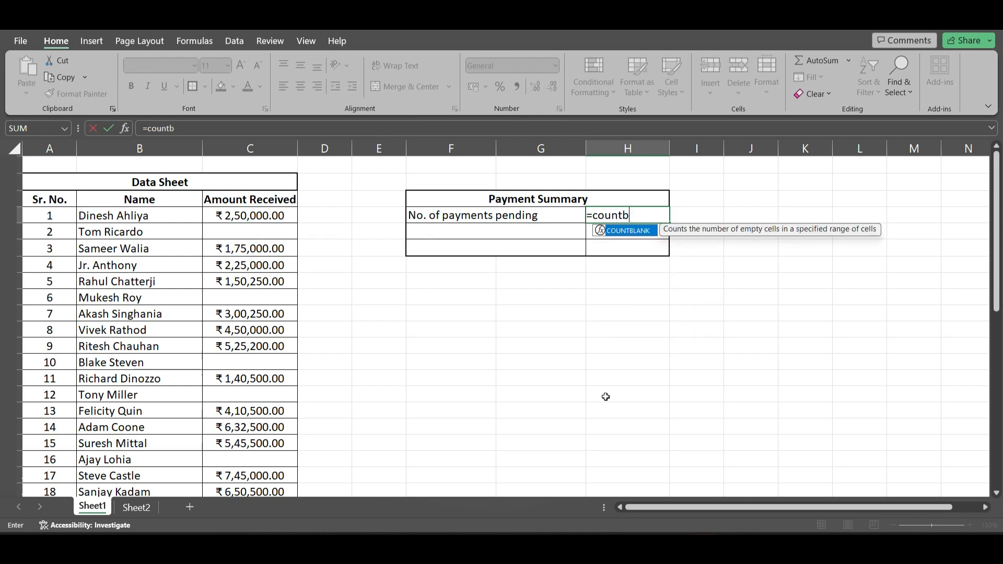
text(l)
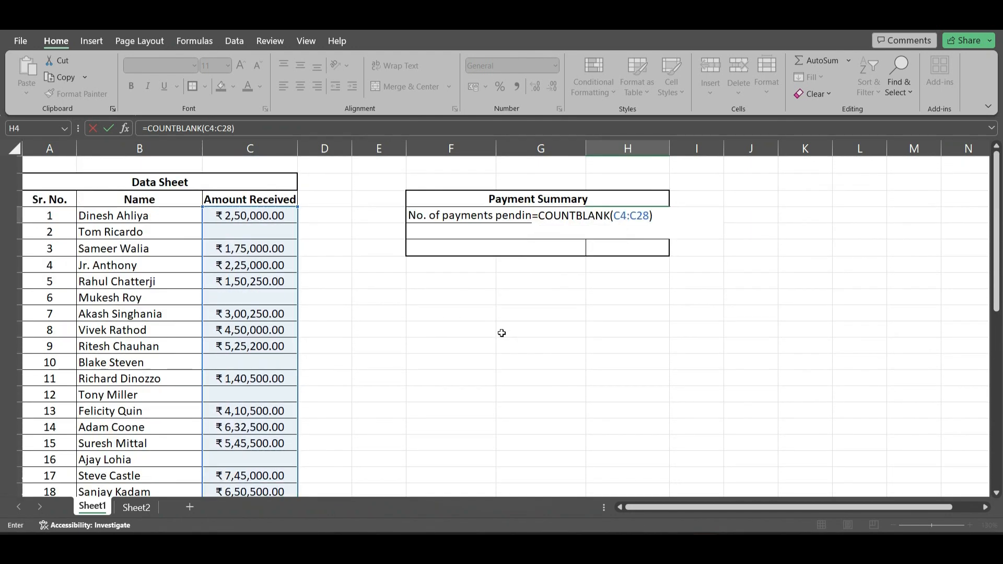
key(Enter)
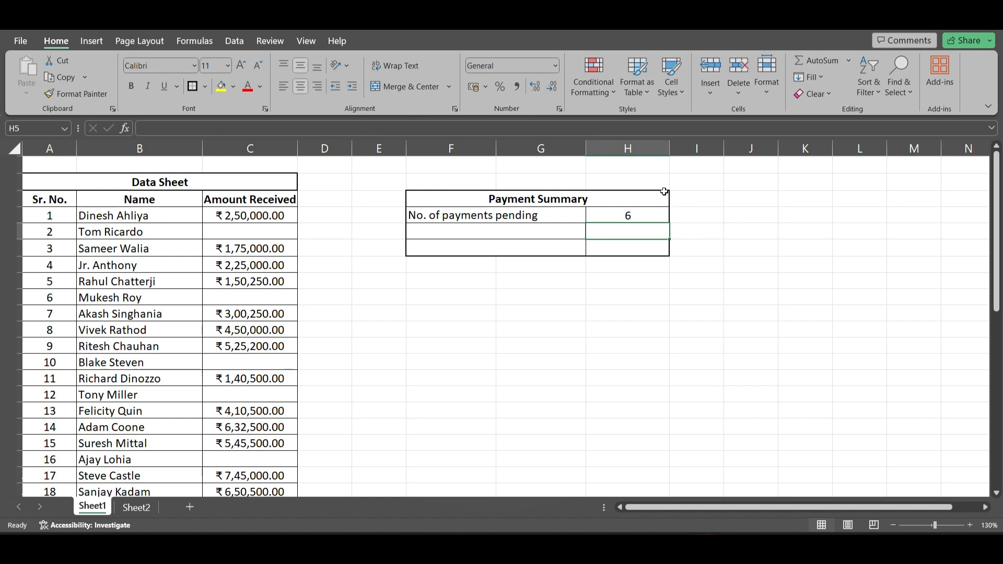
mouse_move(235, 237)
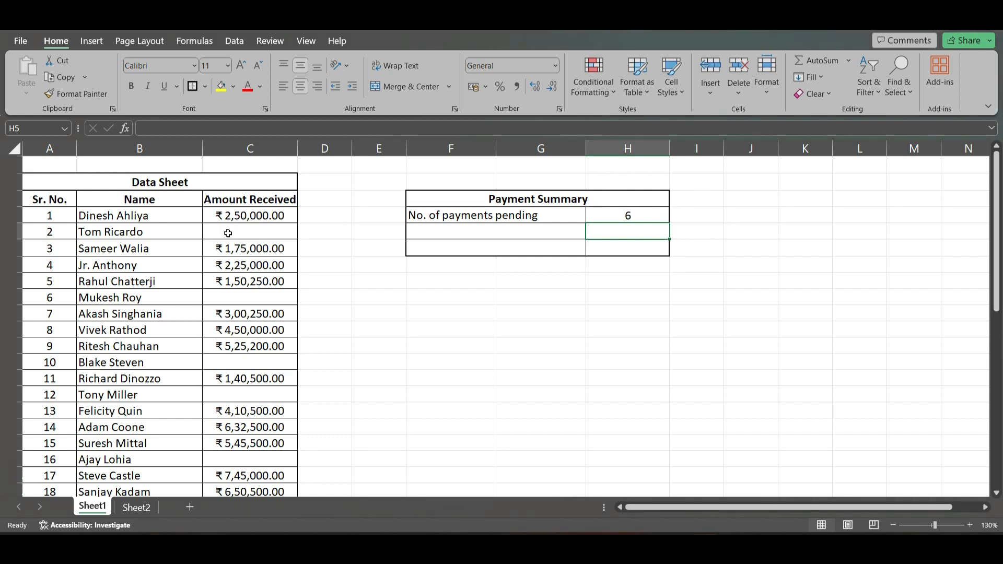
- Record 1,25,000.00 in C5 and clear C7 and C8, raising pending payments to 7
text(125)
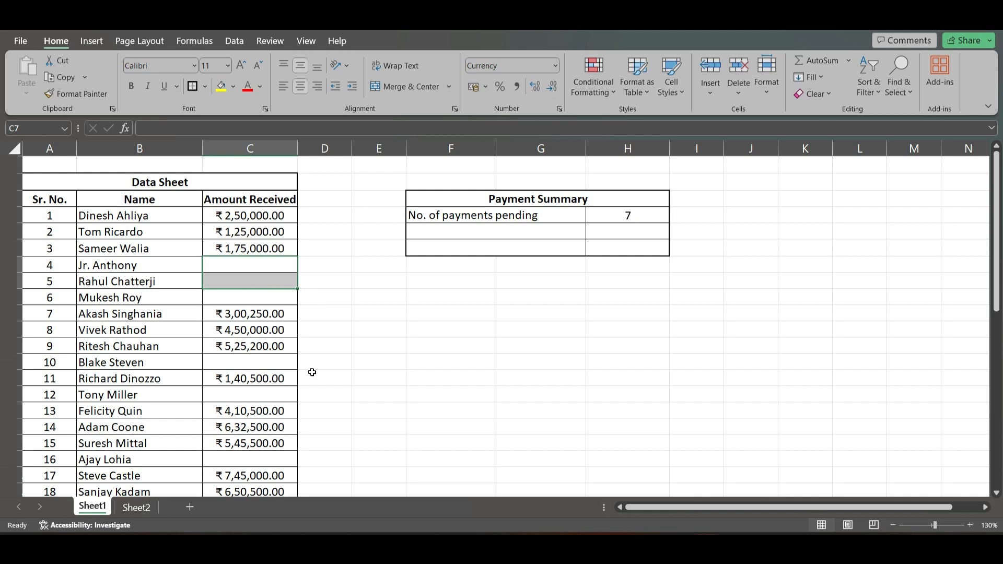
click(379, 329)
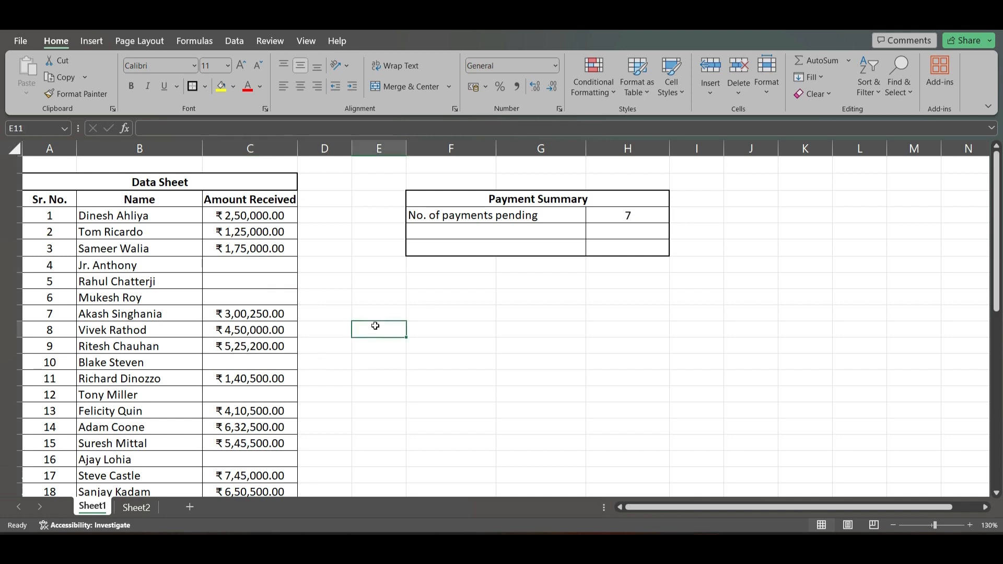